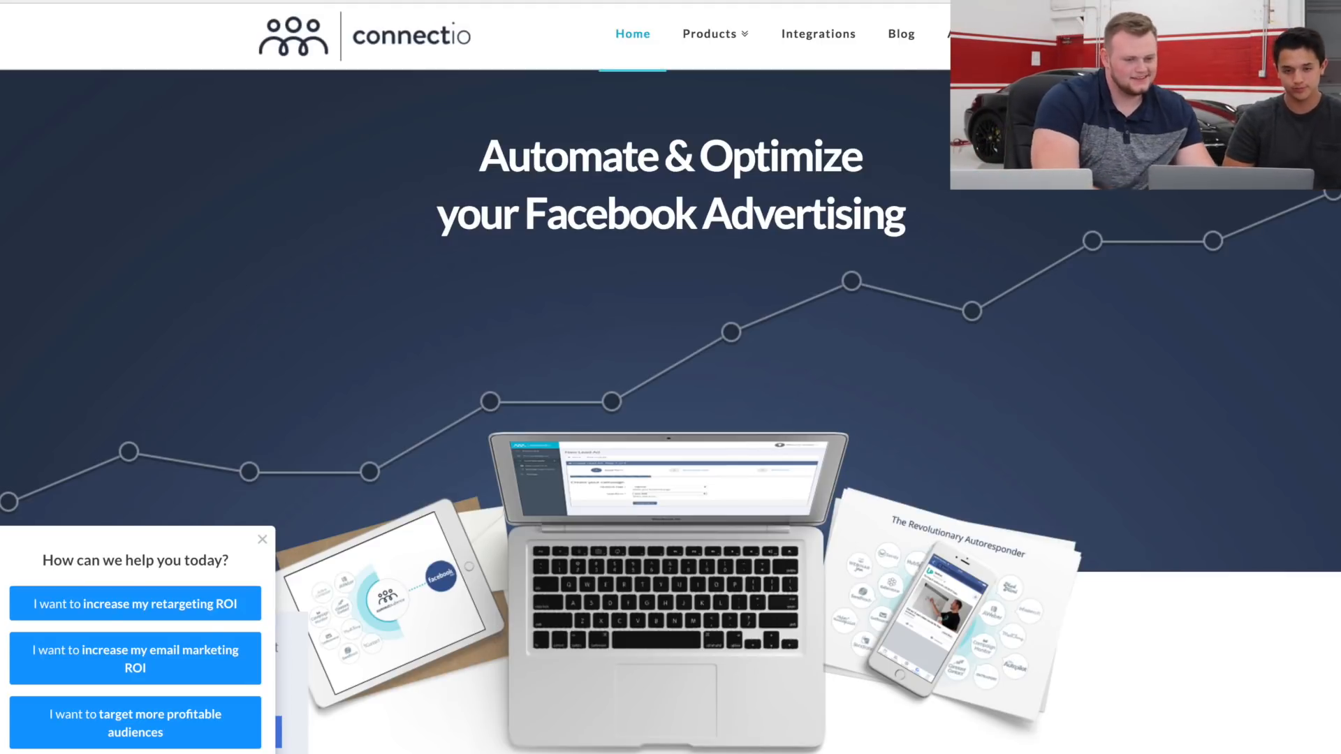
mouse_move(574, 354)
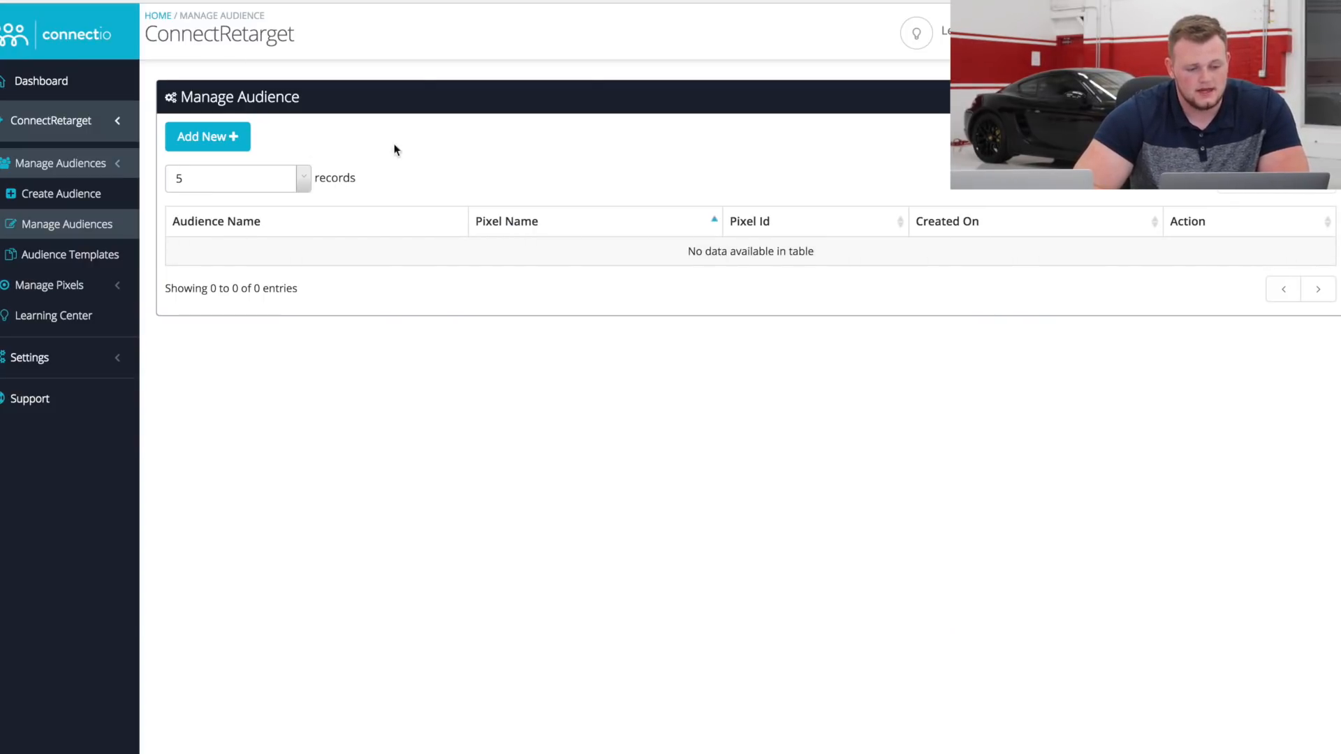
mouse_move(348, 98)
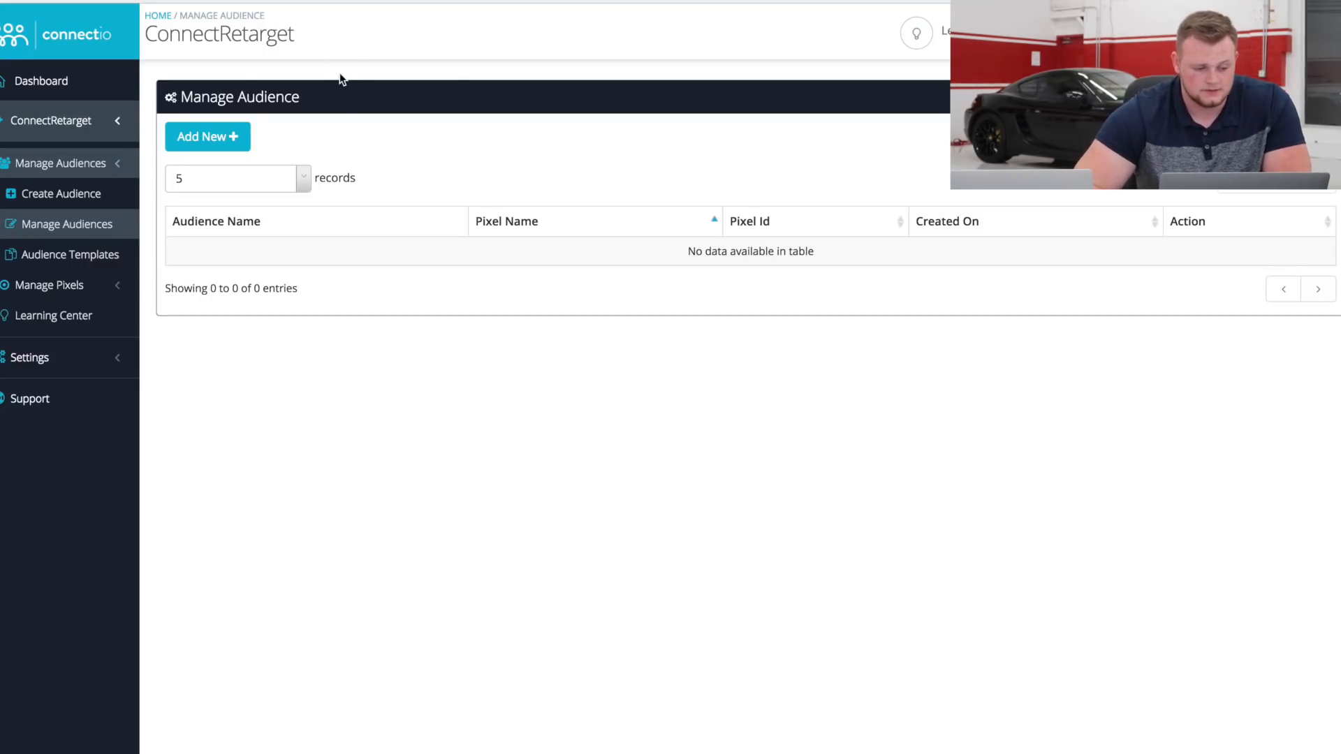
Step: Bring up the Create PowerPixel form, then expand the Manage Audiences menu
left_click(49, 285)
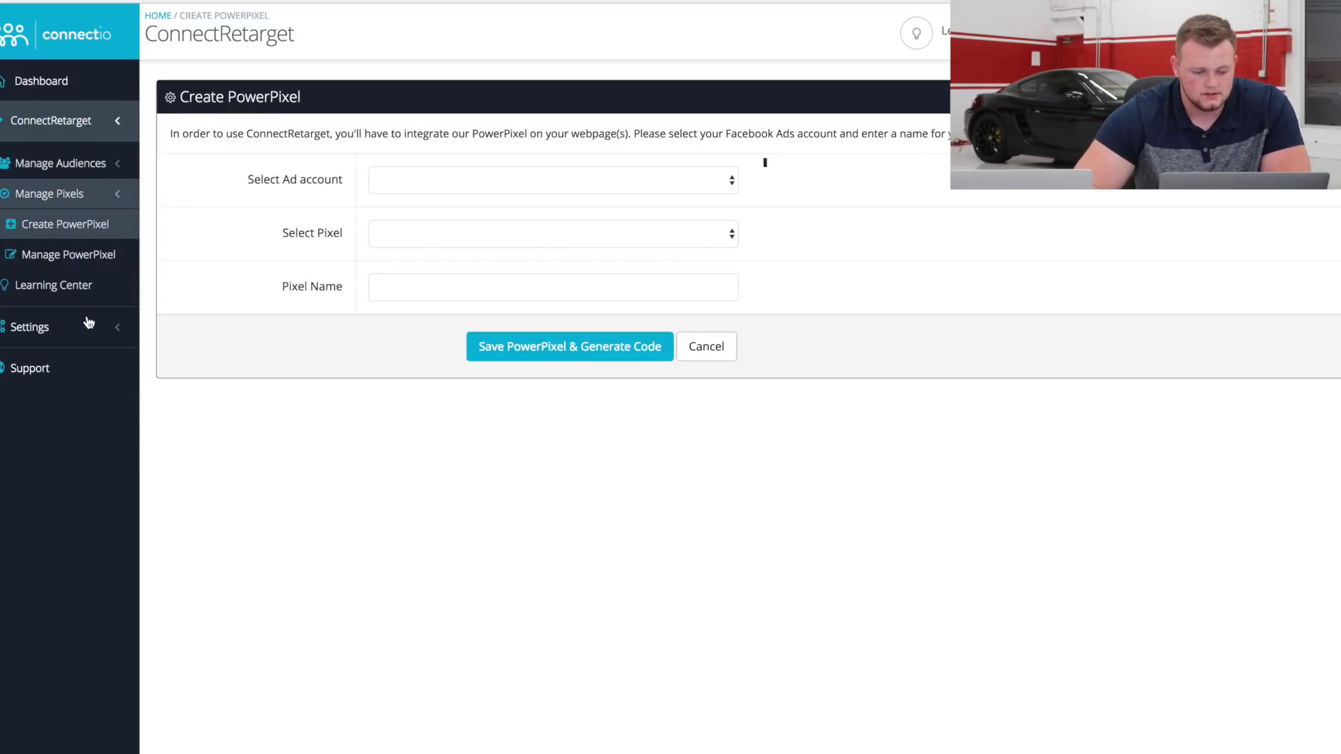
mouse_move(564, 191)
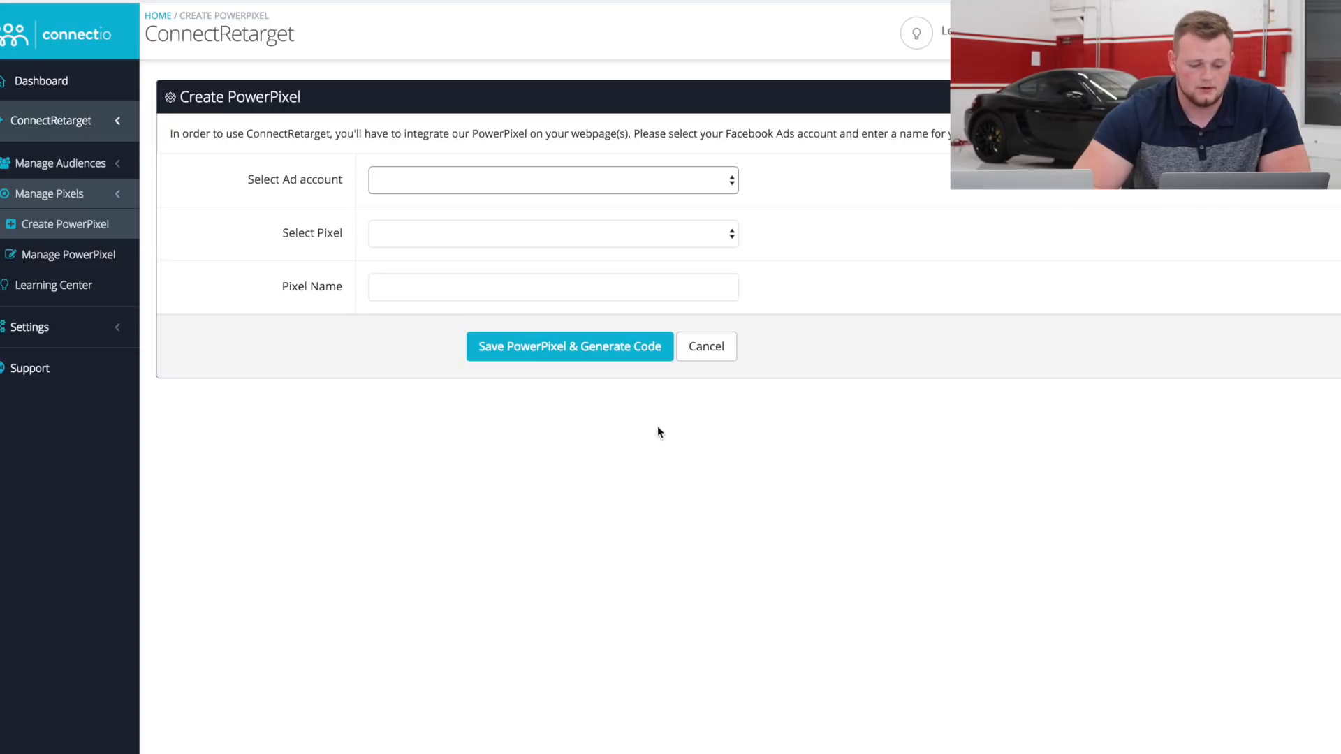
mouse_move(698, 470)
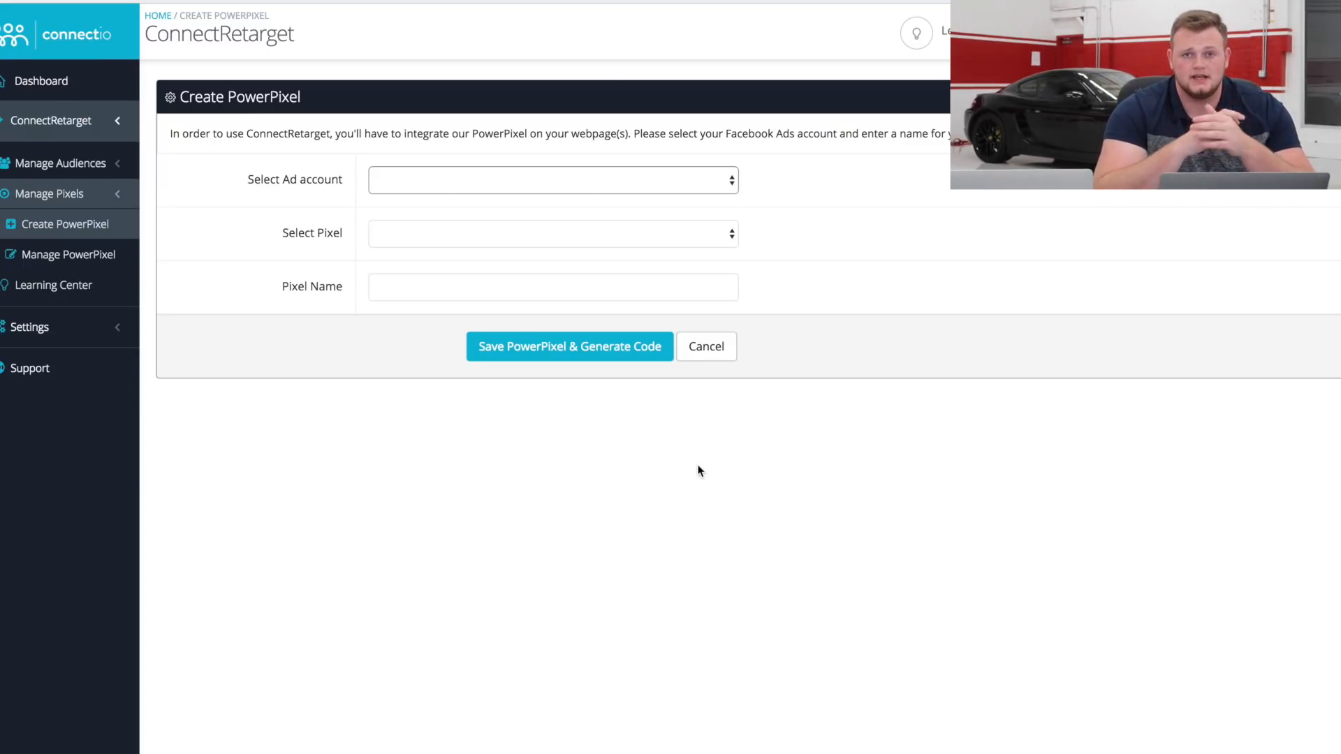
left_click(60, 164)
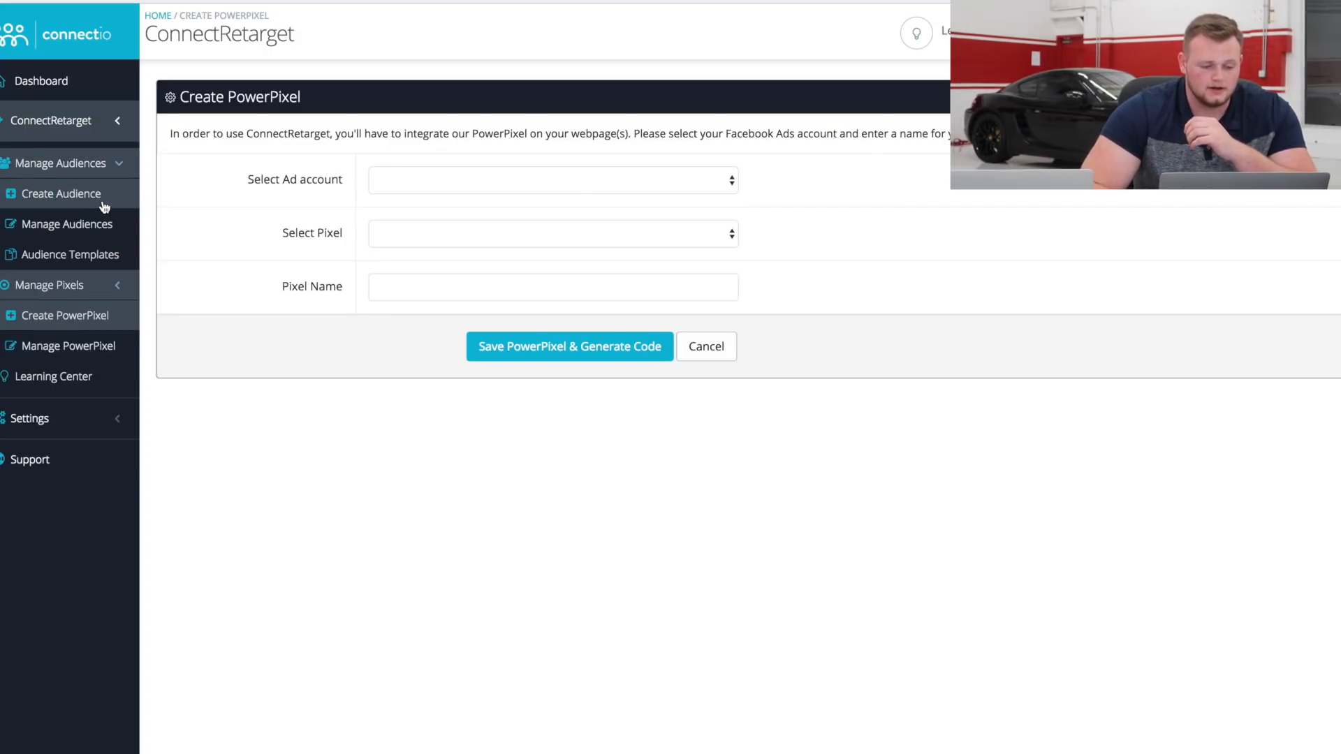
Step: Start a new audience named 'Turbo Whistle Stayed 30 sec and scrolled 25%'
left_click(60, 192)
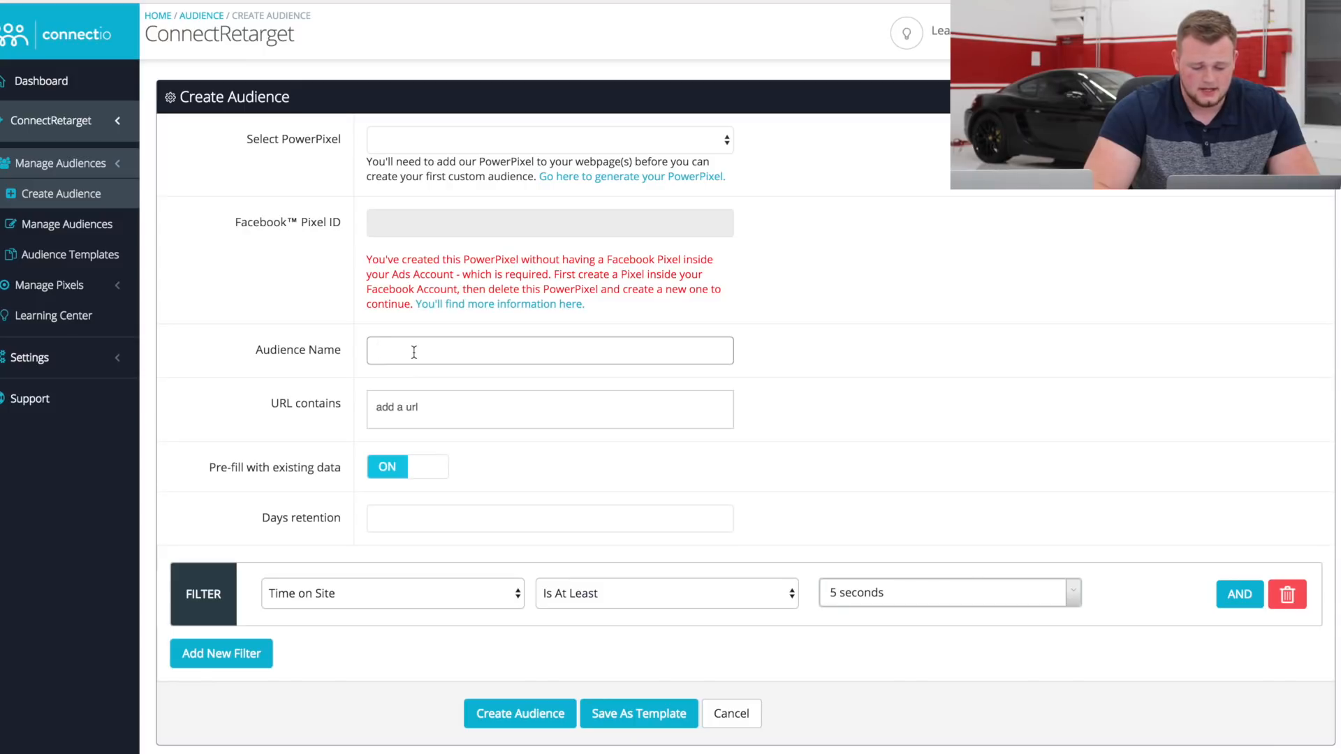
type("Turbo Whistle Stayed 30")
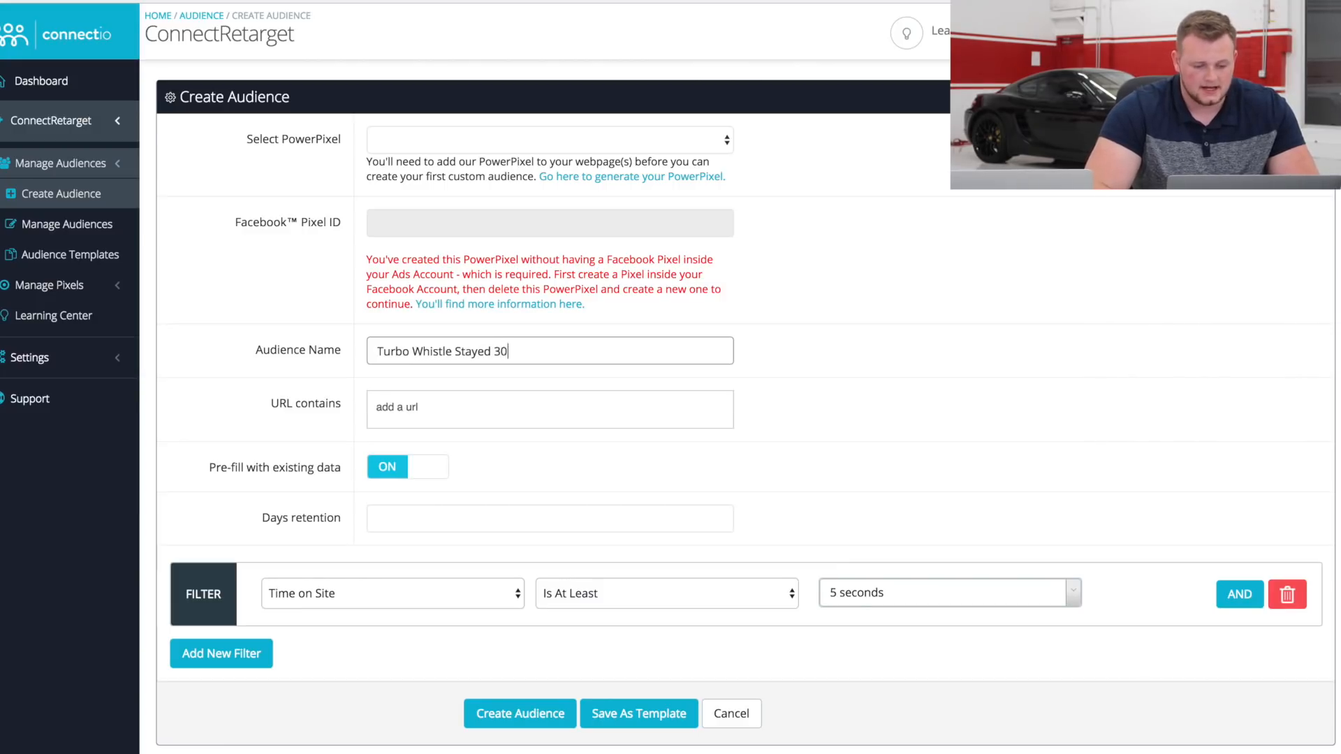
type("sec and scolled")
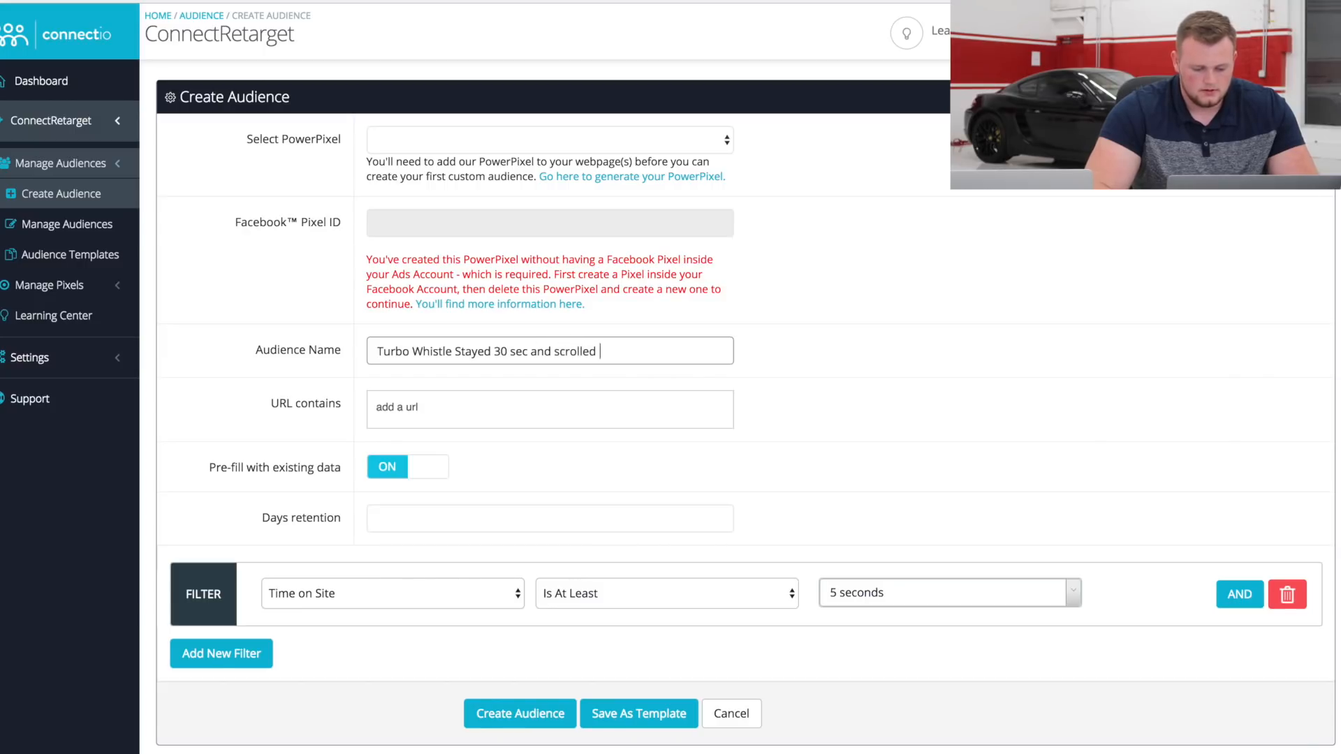
type("25%")
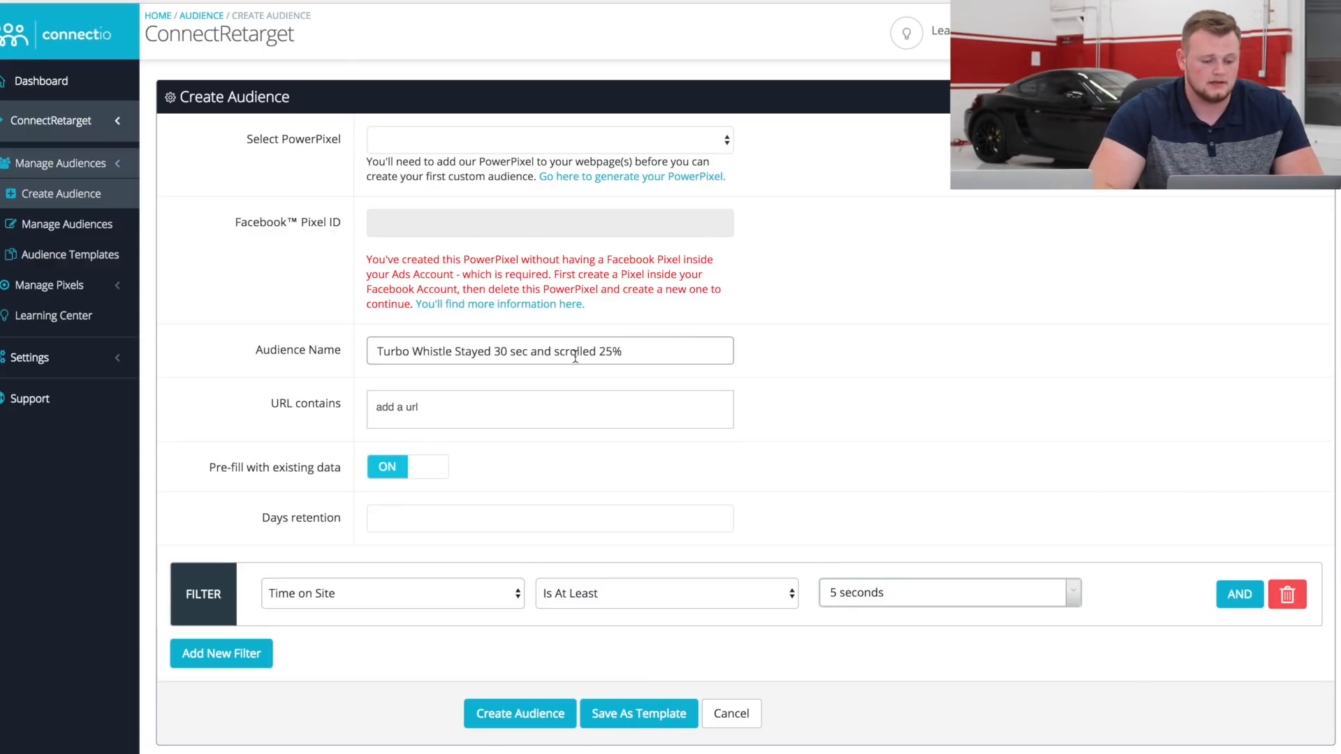
Step: Set the first filter to Time on Site is at least 20 seconds
left_click(550, 409)
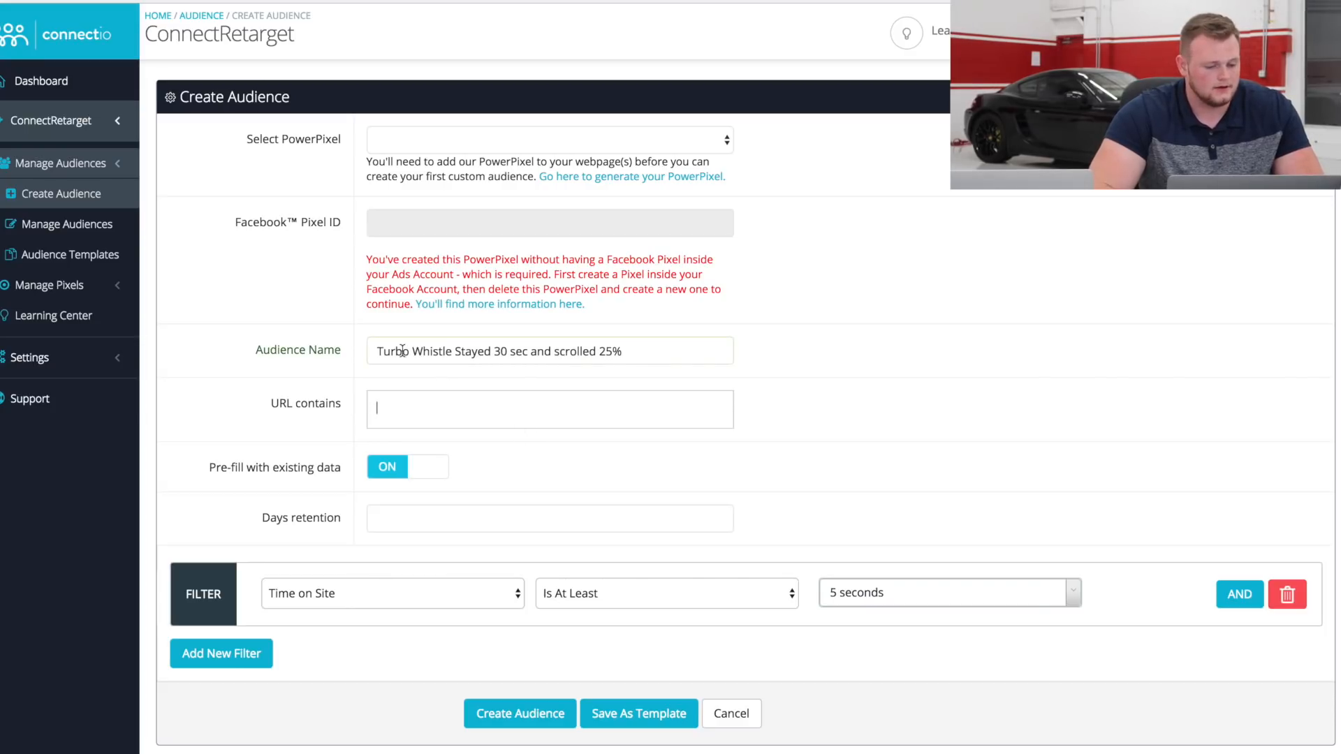
mouse_move(463, 382)
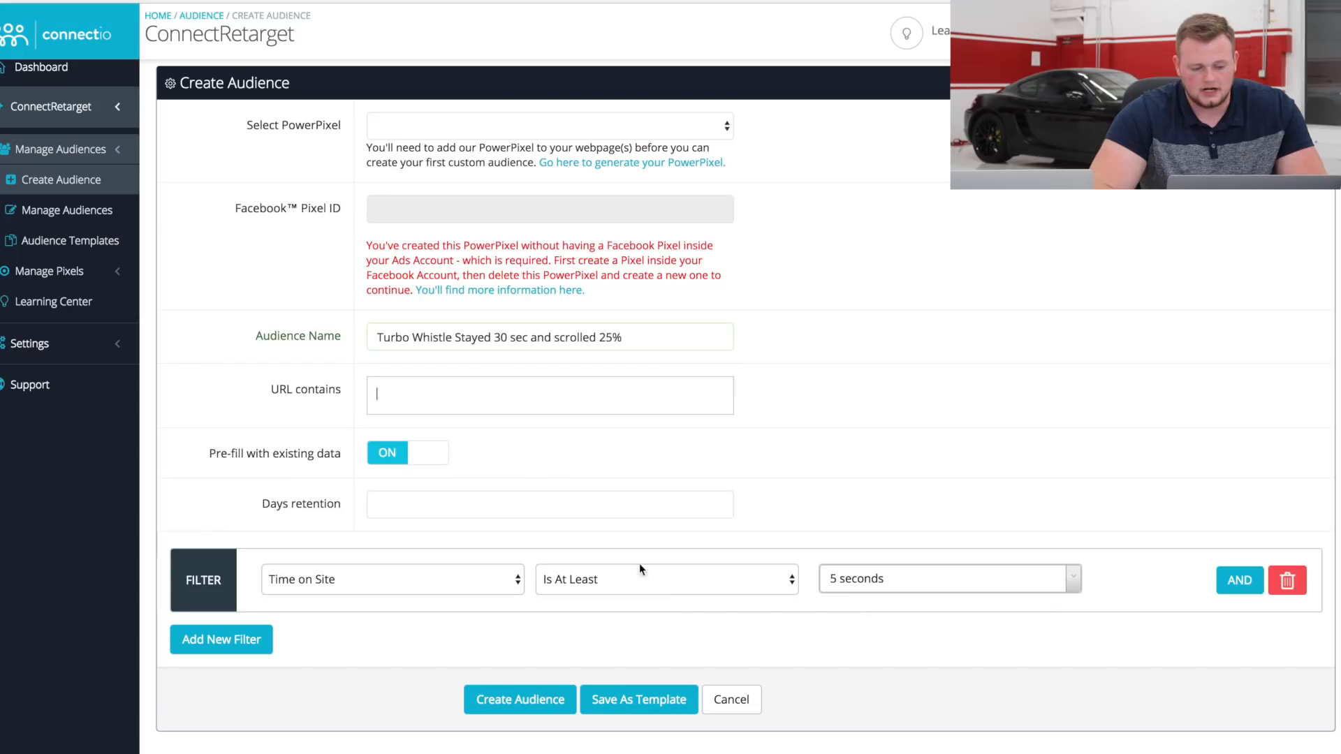
mouse_move(534, 572)
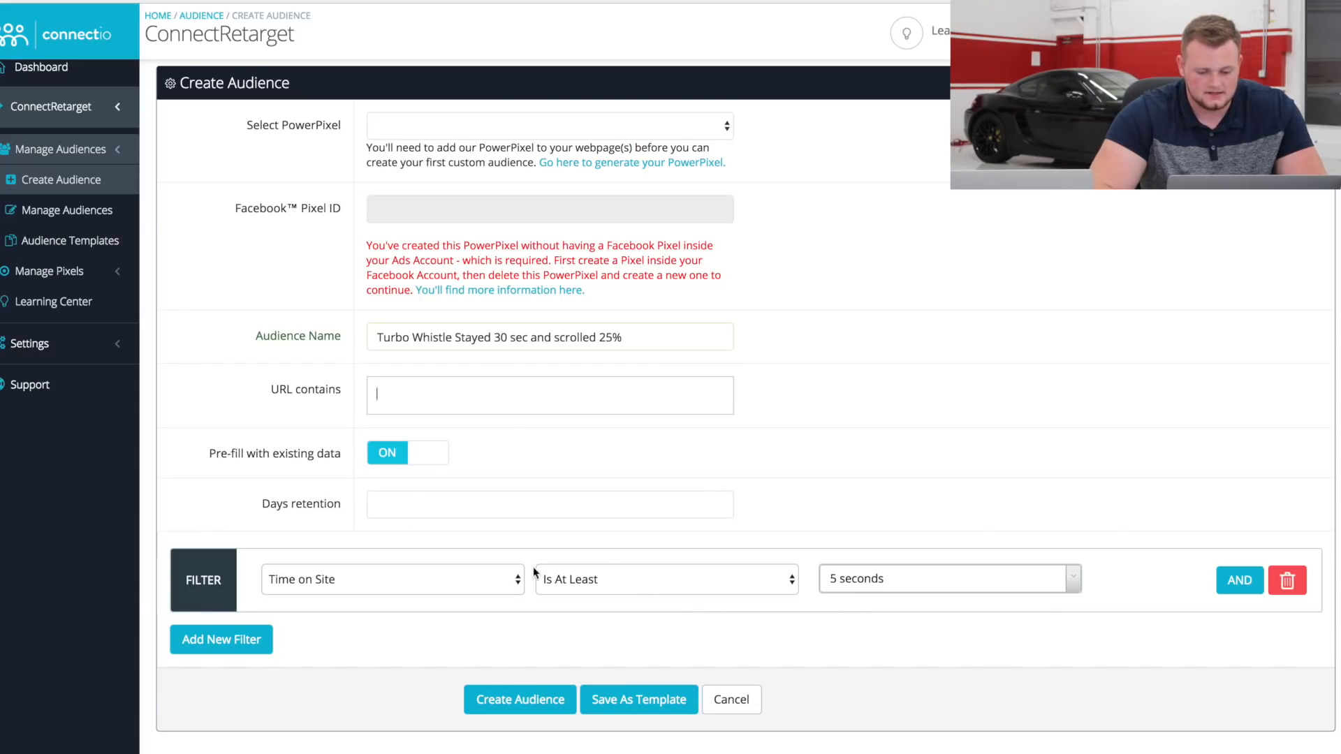
left_click(664, 579)
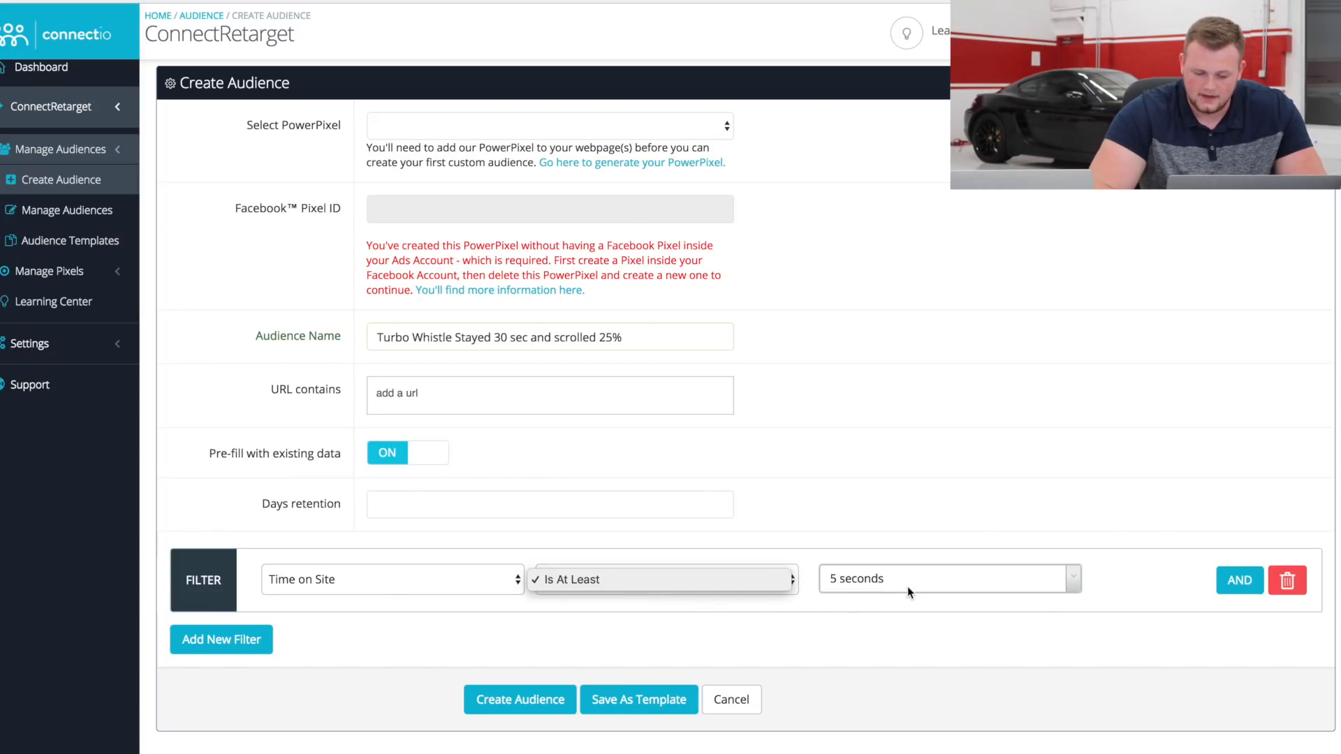
left_click(945, 578)
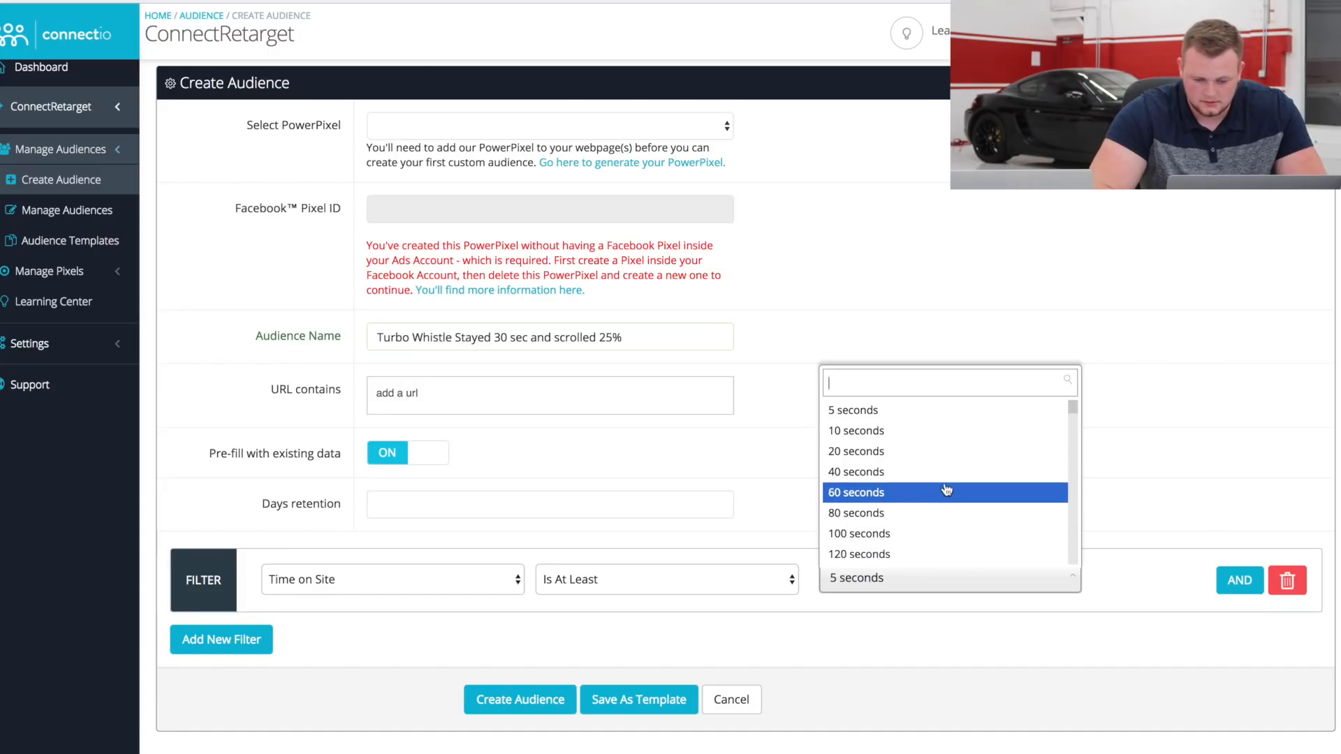
mouse_move(958, 456)
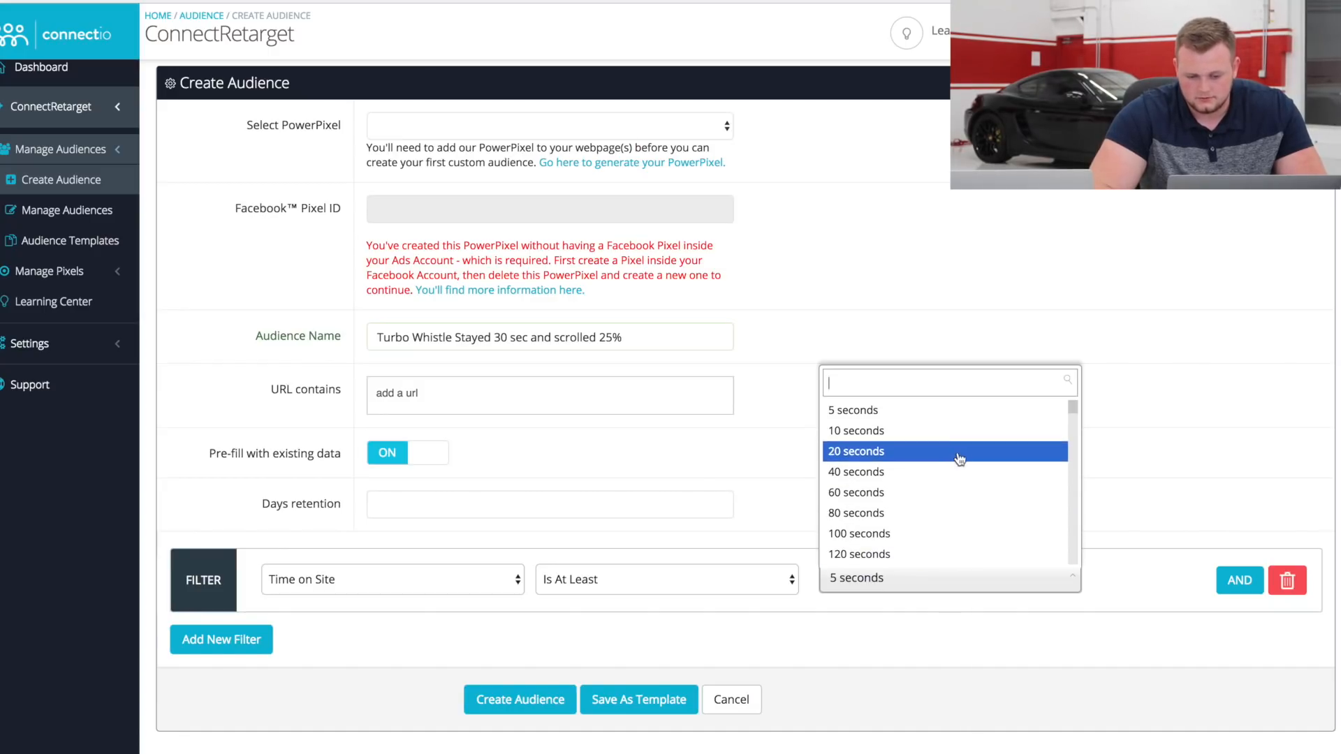
left_click(856, 451)
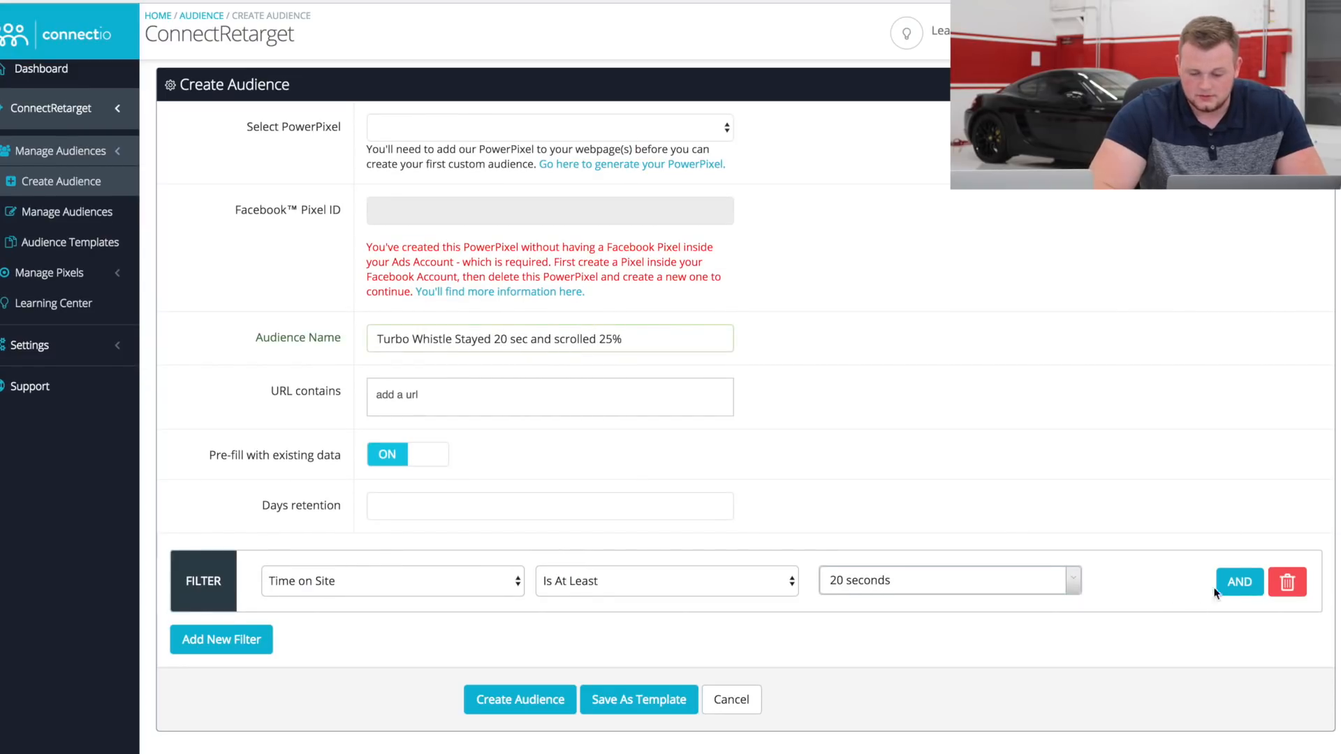
Step: Add an AND condition requiring visitors to have Scrolled at least 25%
left_click(1239, 581)
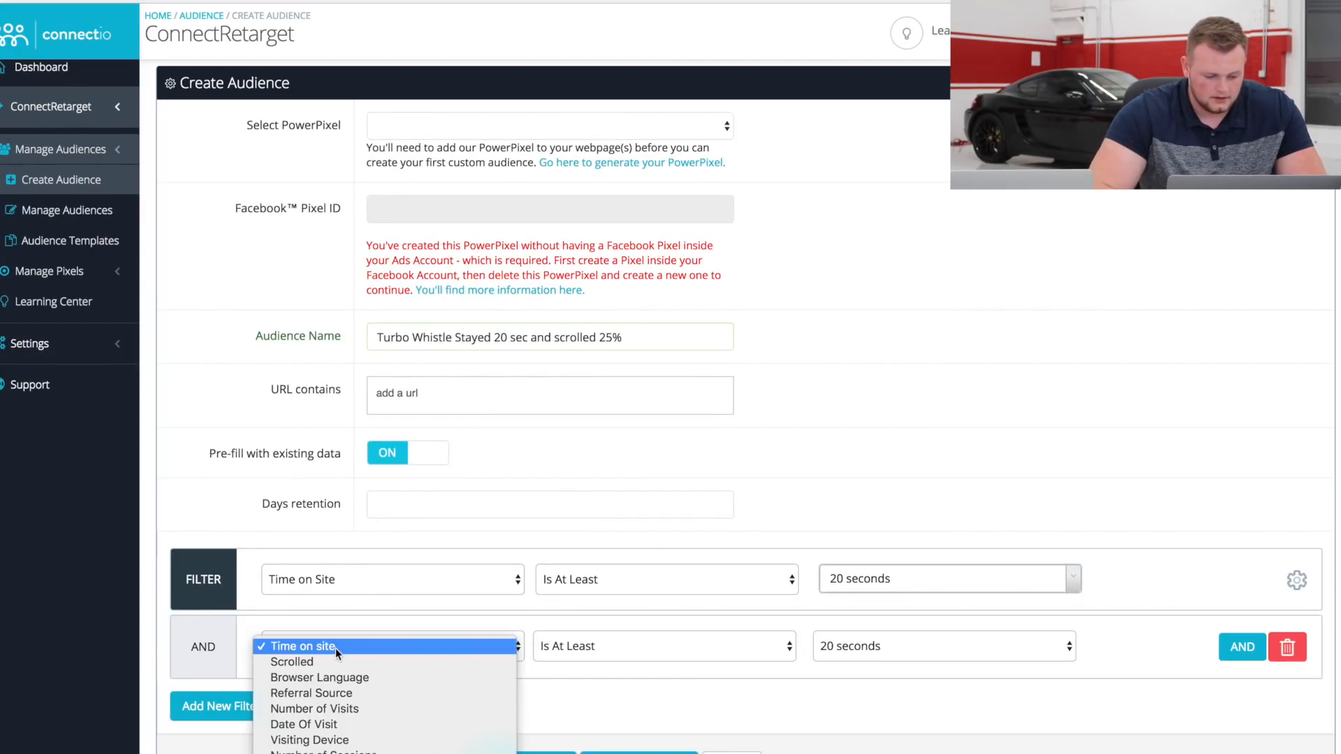
left_click(292, 660)
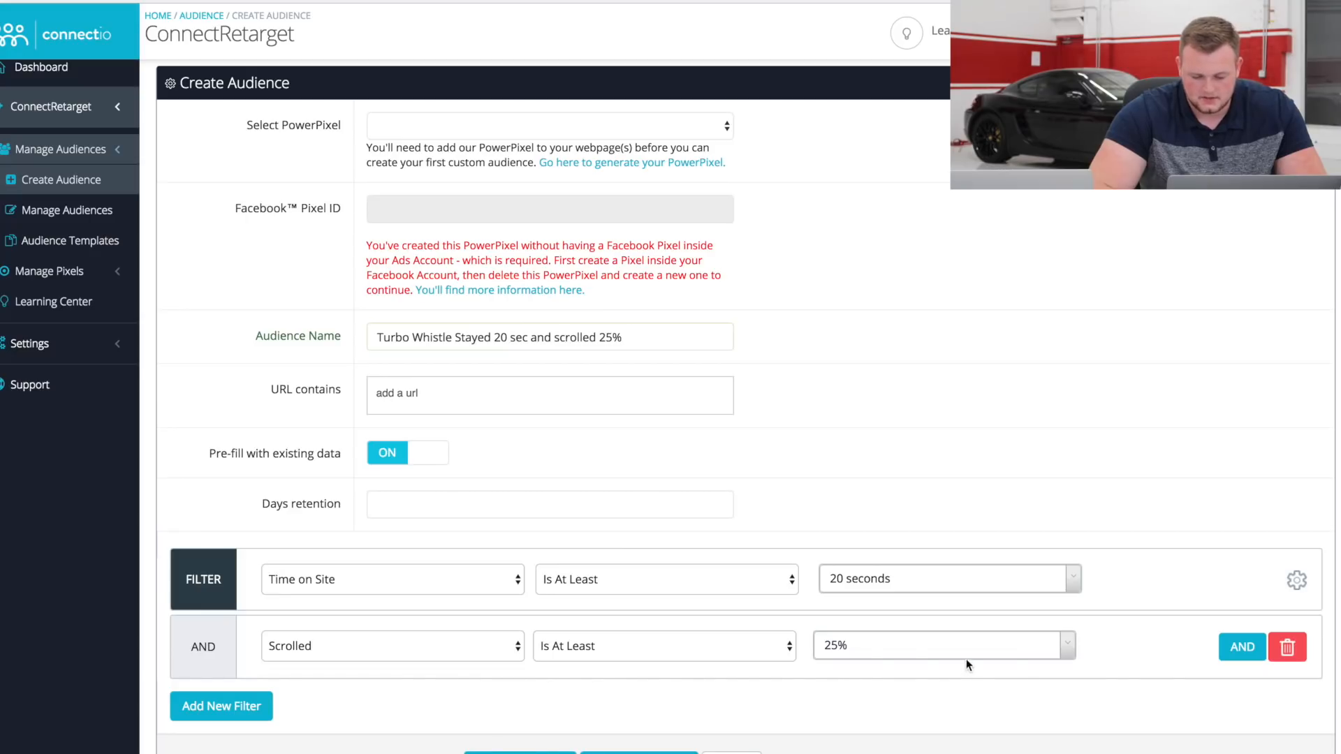
scroll("down", 3)
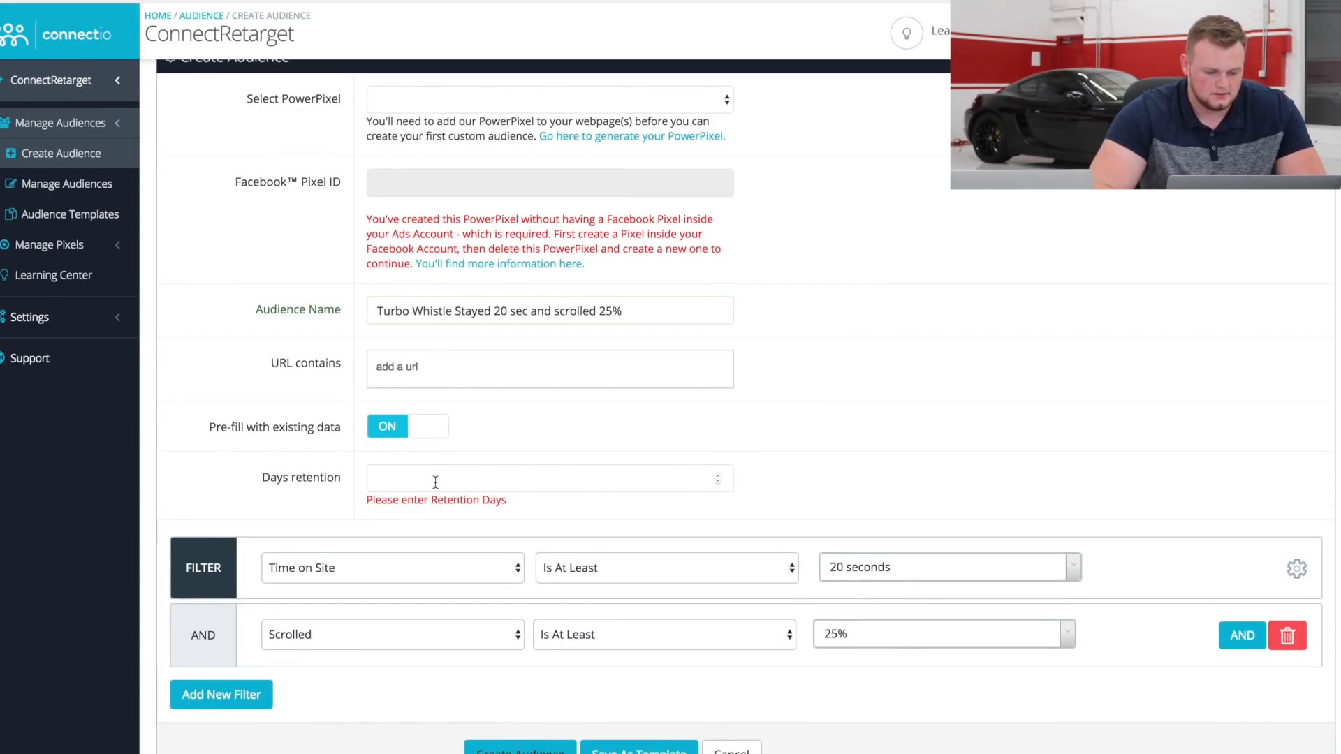
Step: Set retention to 30 days, then go to the Audience Templates page
type("30")
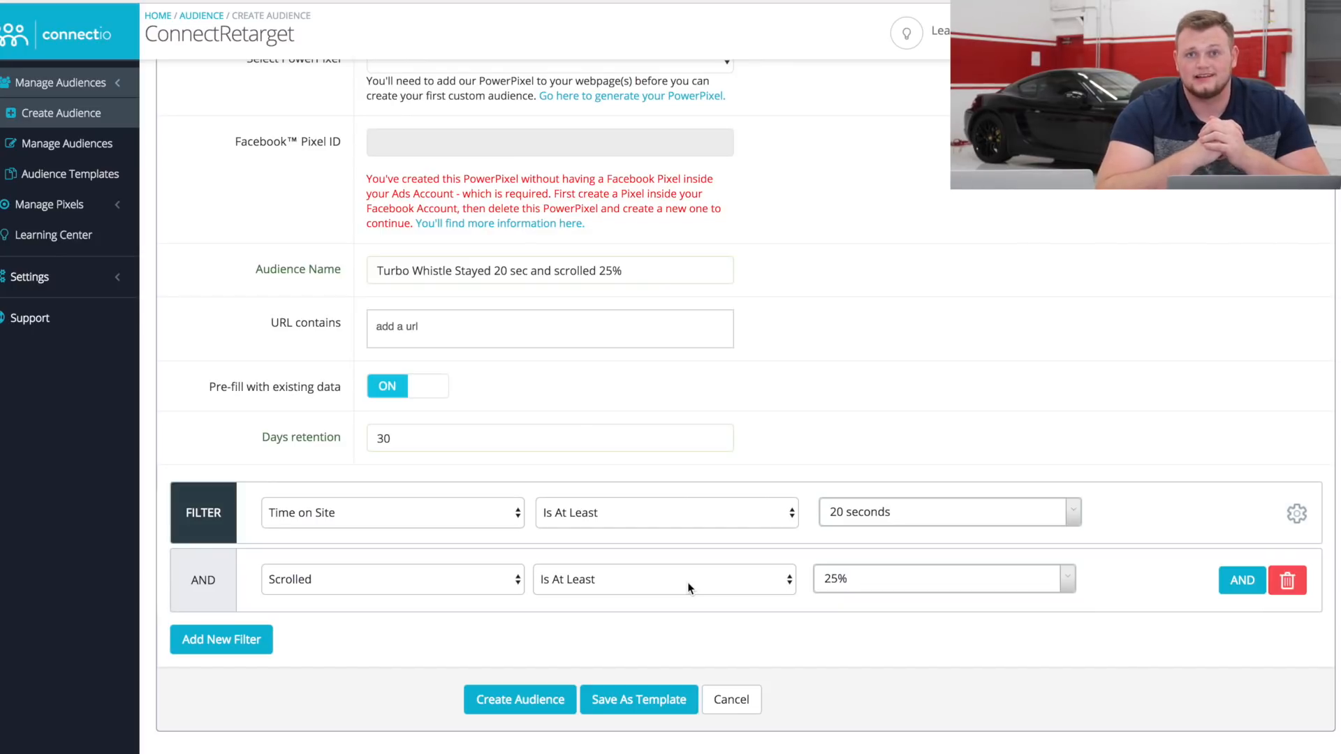
left_click(70, 254)
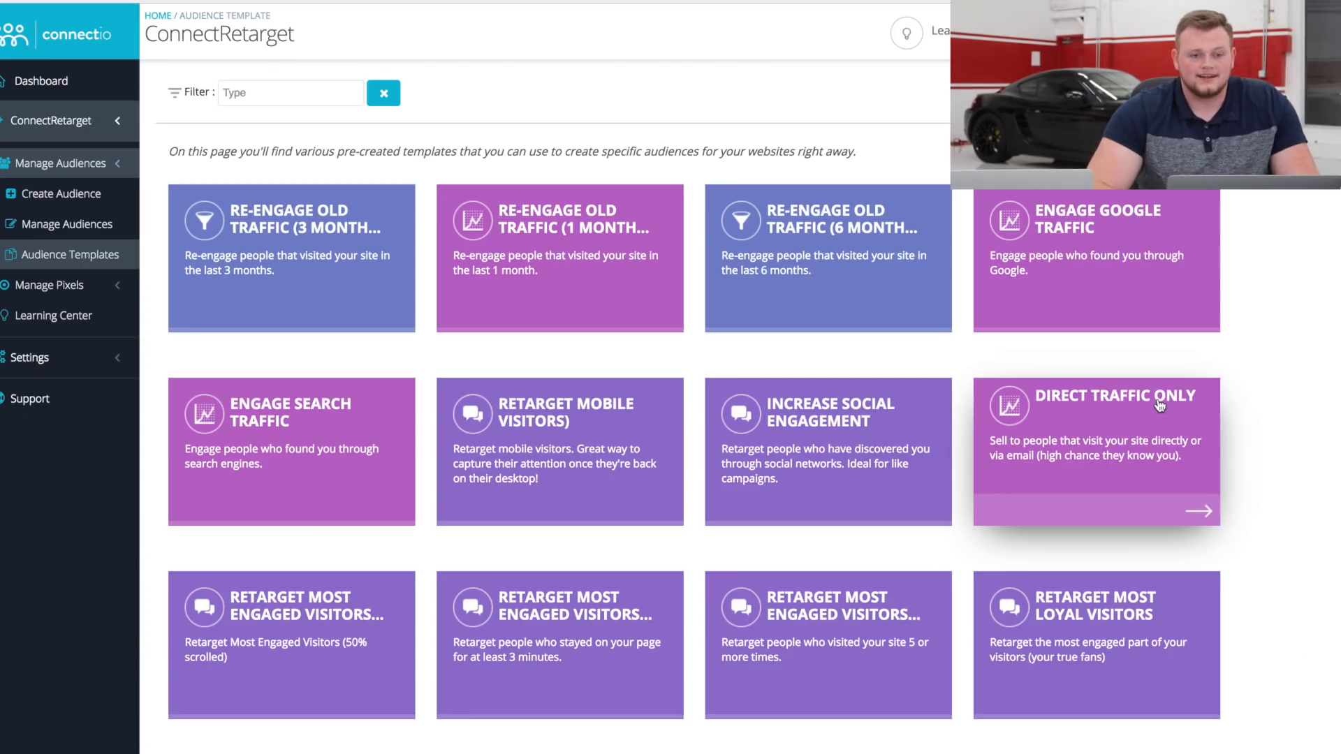
mouse_move(442, 280)
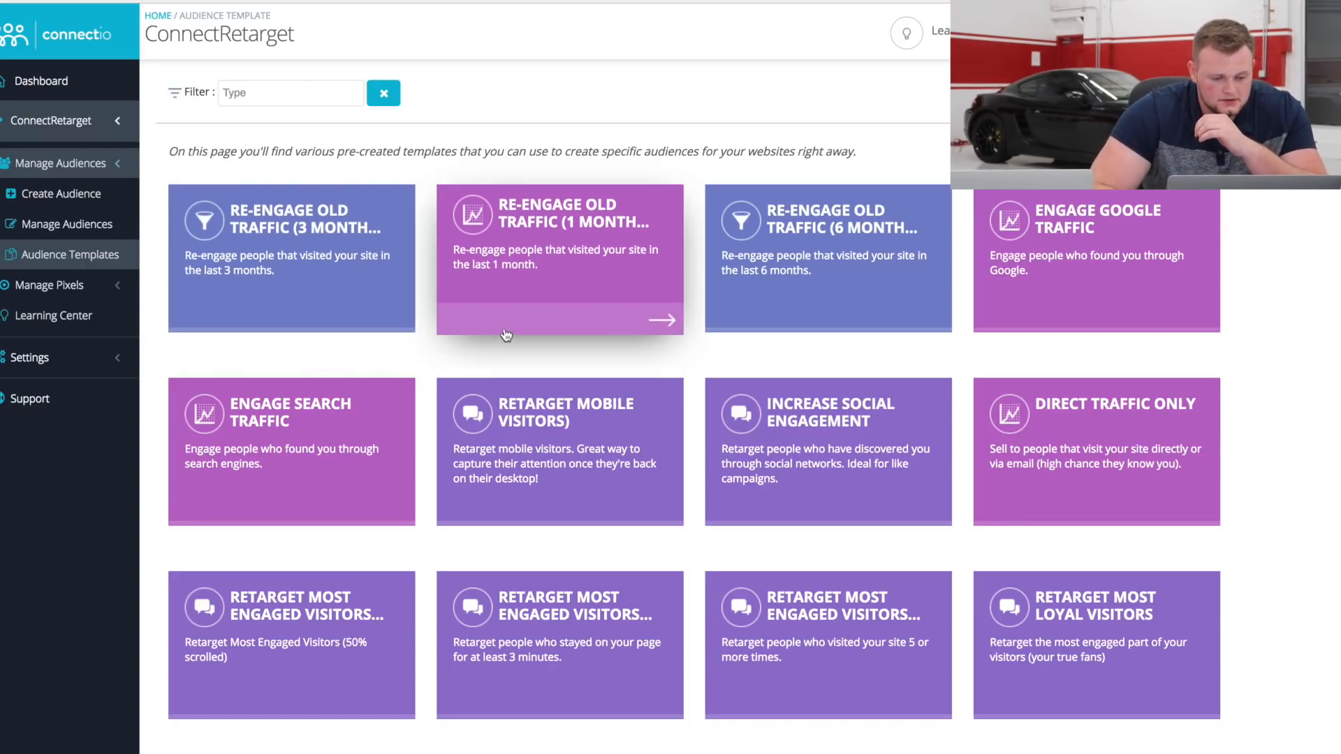
mouse_move(345, 452)
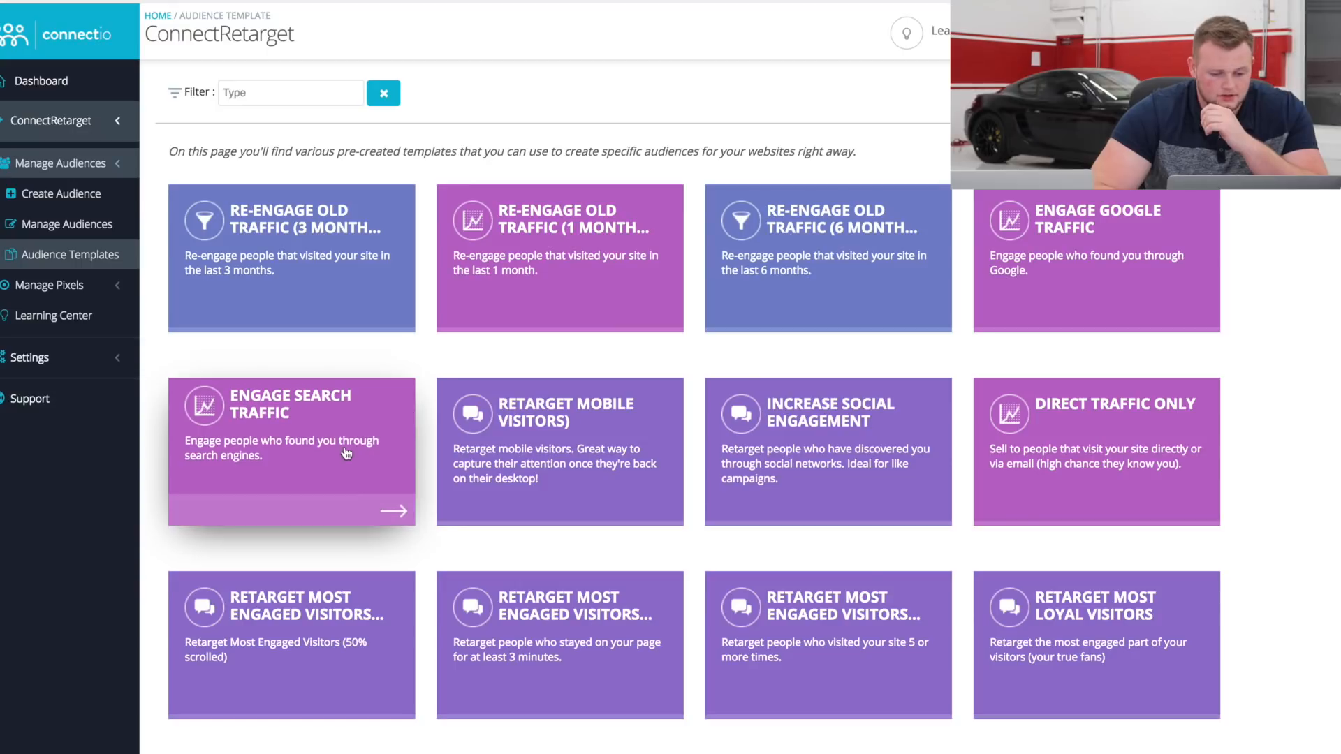
mouse_move(784, 468)
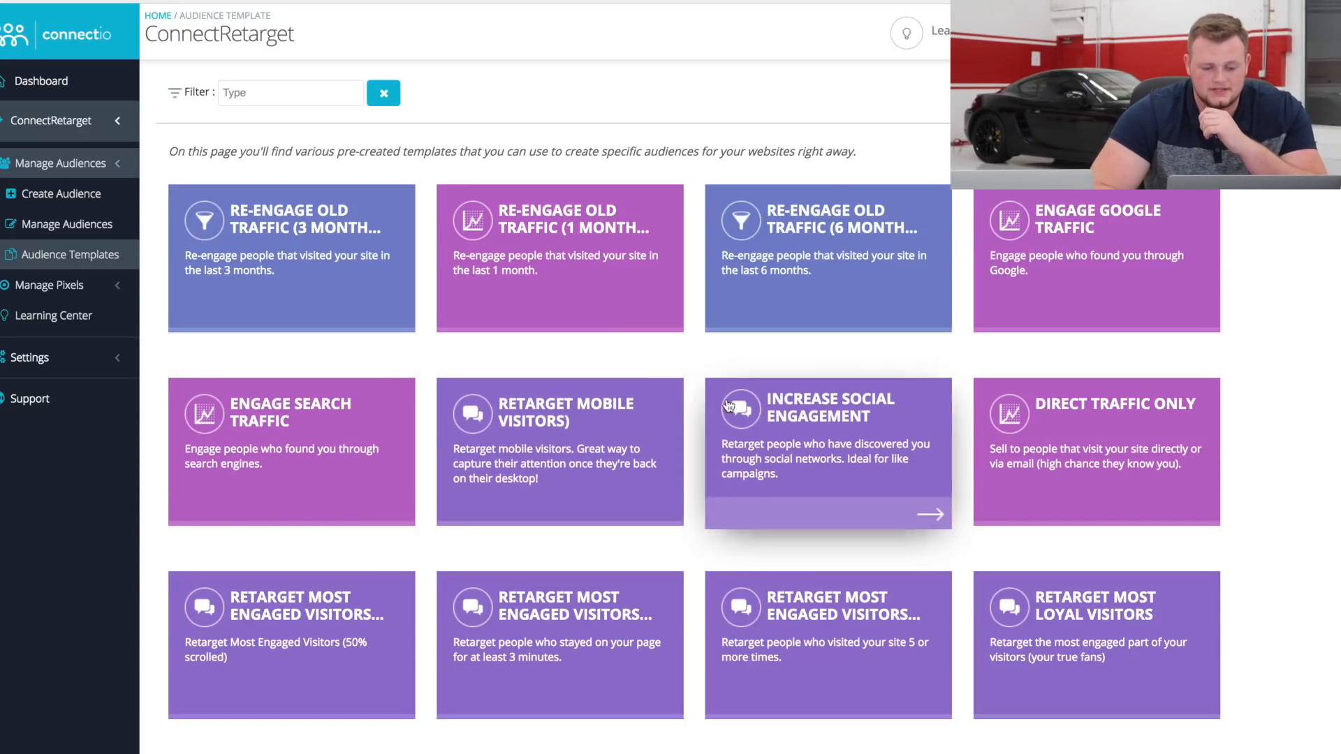
scroll("down", 3)
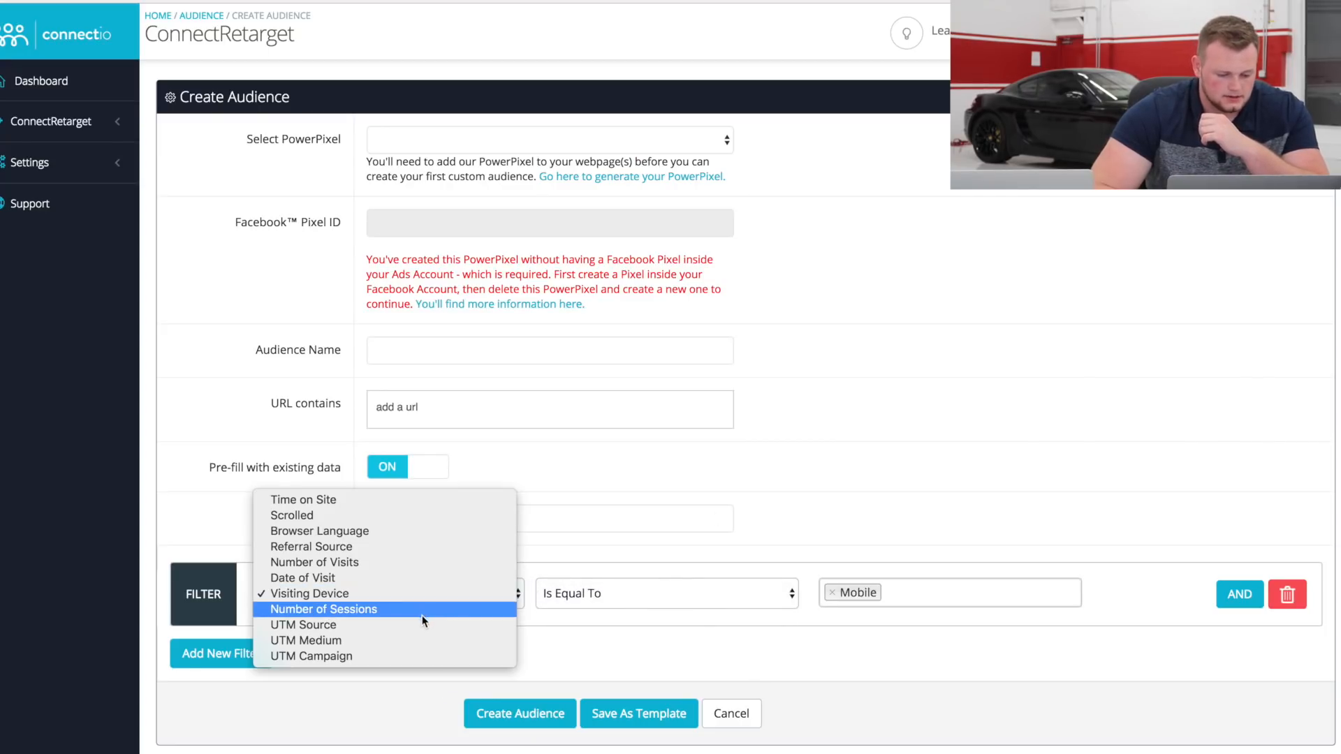
mouse_move(411, 504)
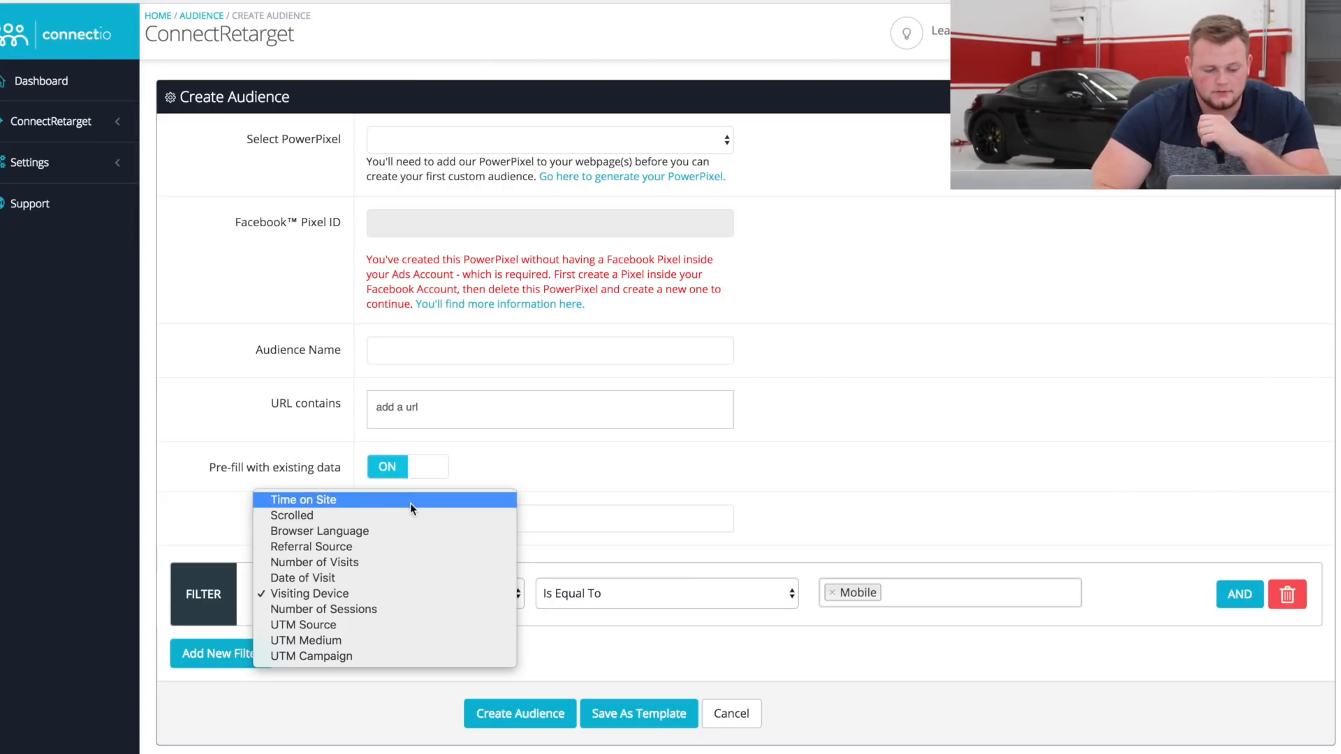
mouse_move(398, 531)
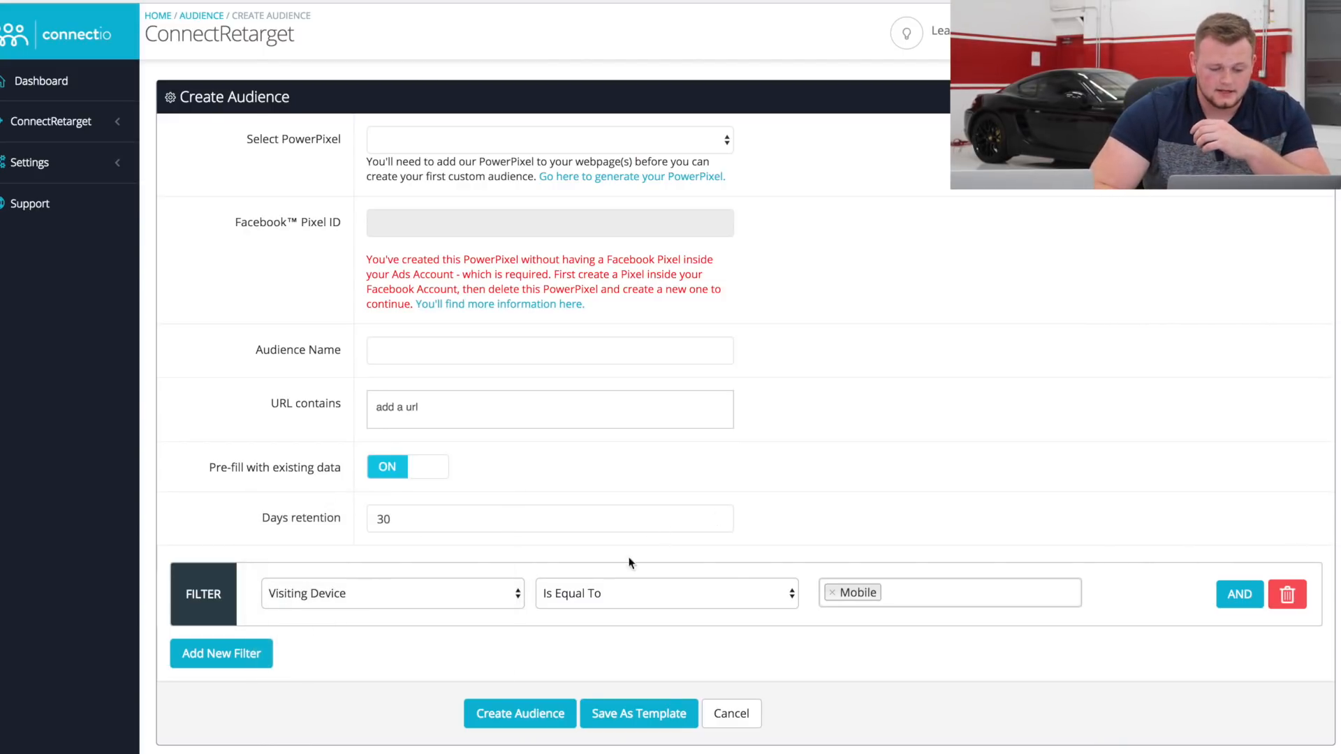
Step: Set the template filter to Number of Visits greater than 3 and remove the extra filter row
left_click(391, 592)
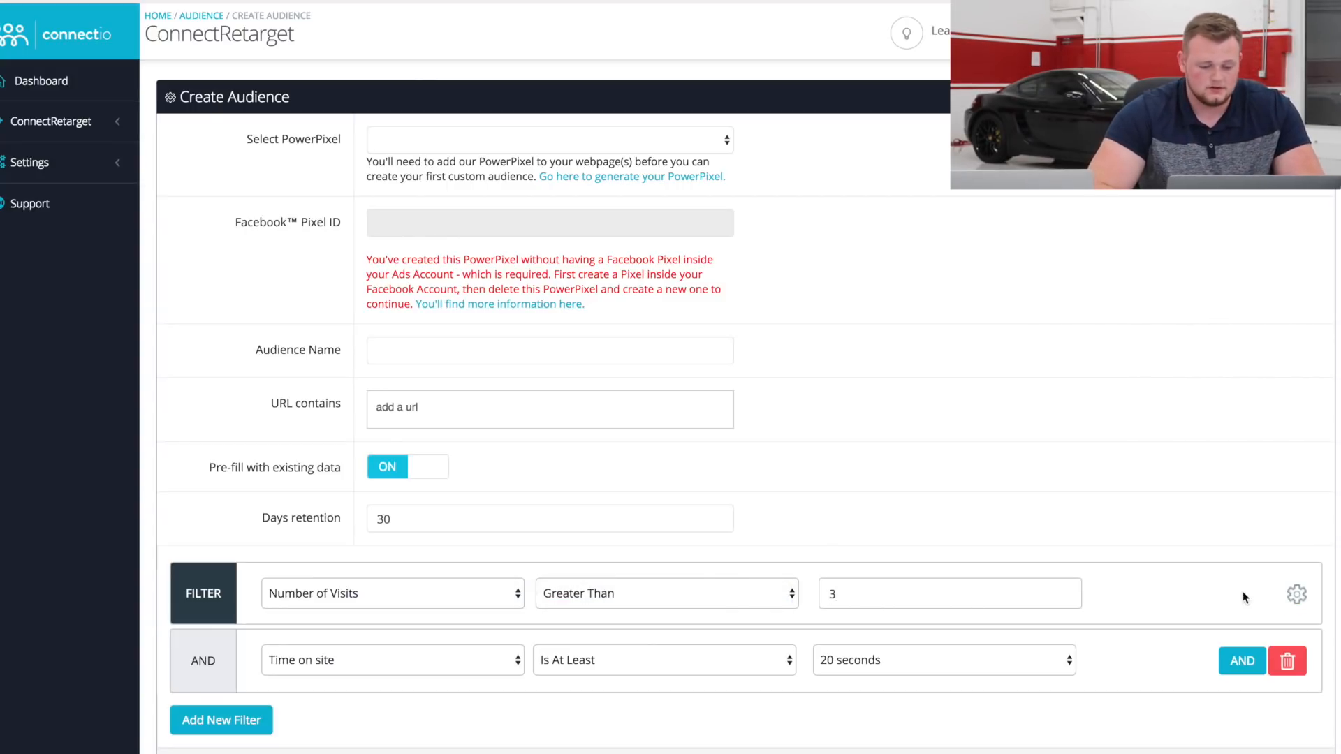
scroll("down", 3)
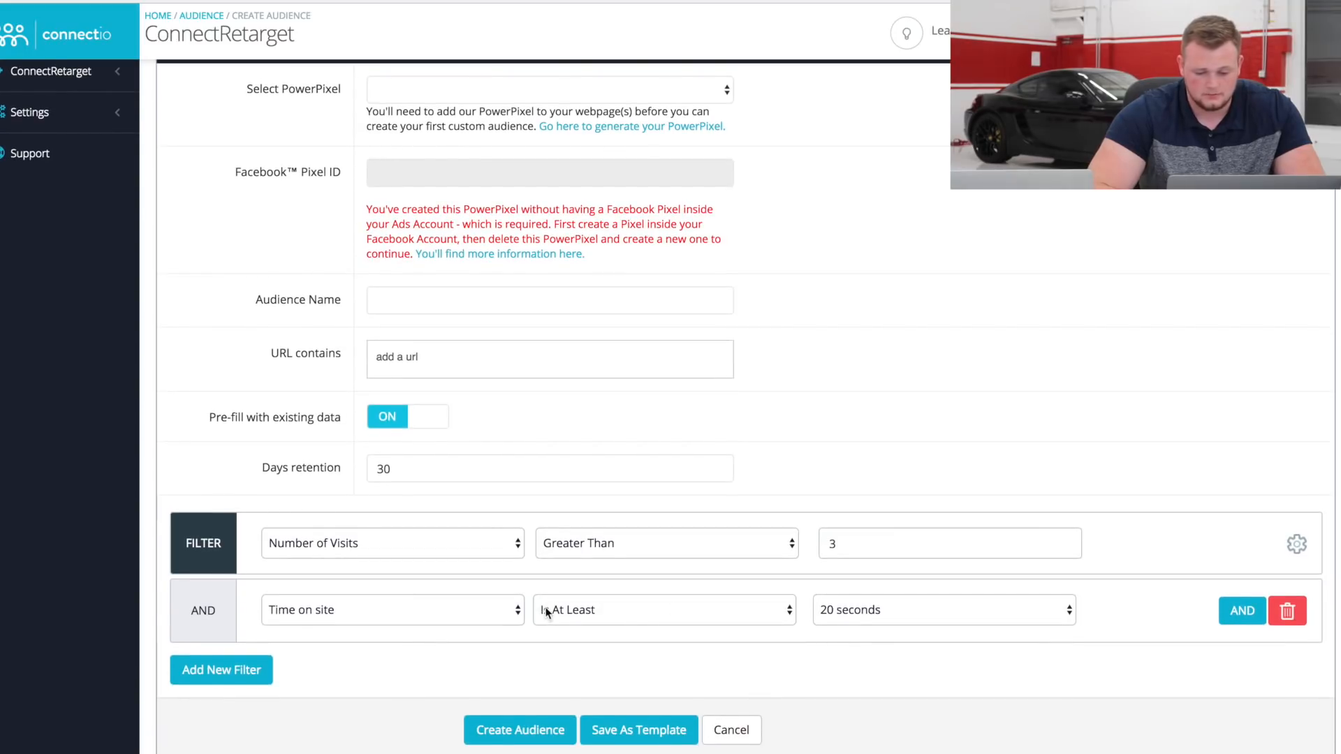
left_click(1286, 611)
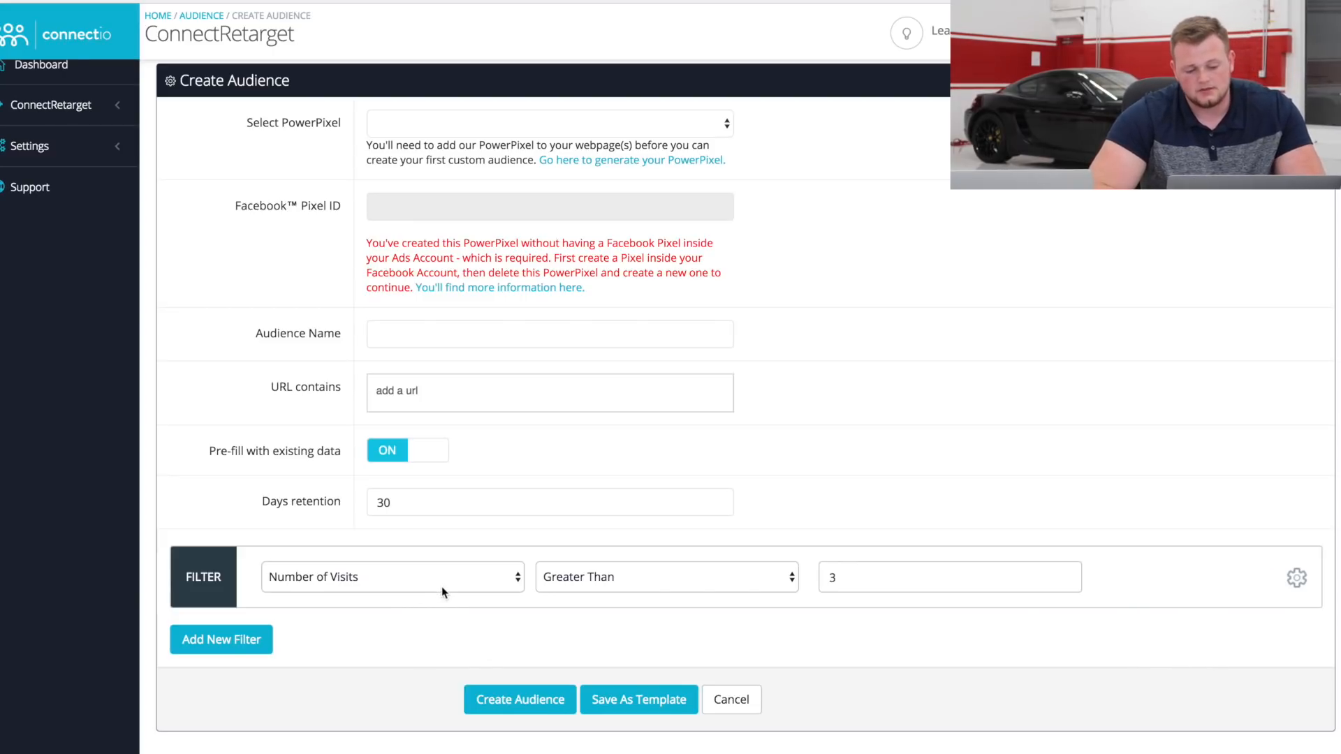
mouse_move(492, 584)
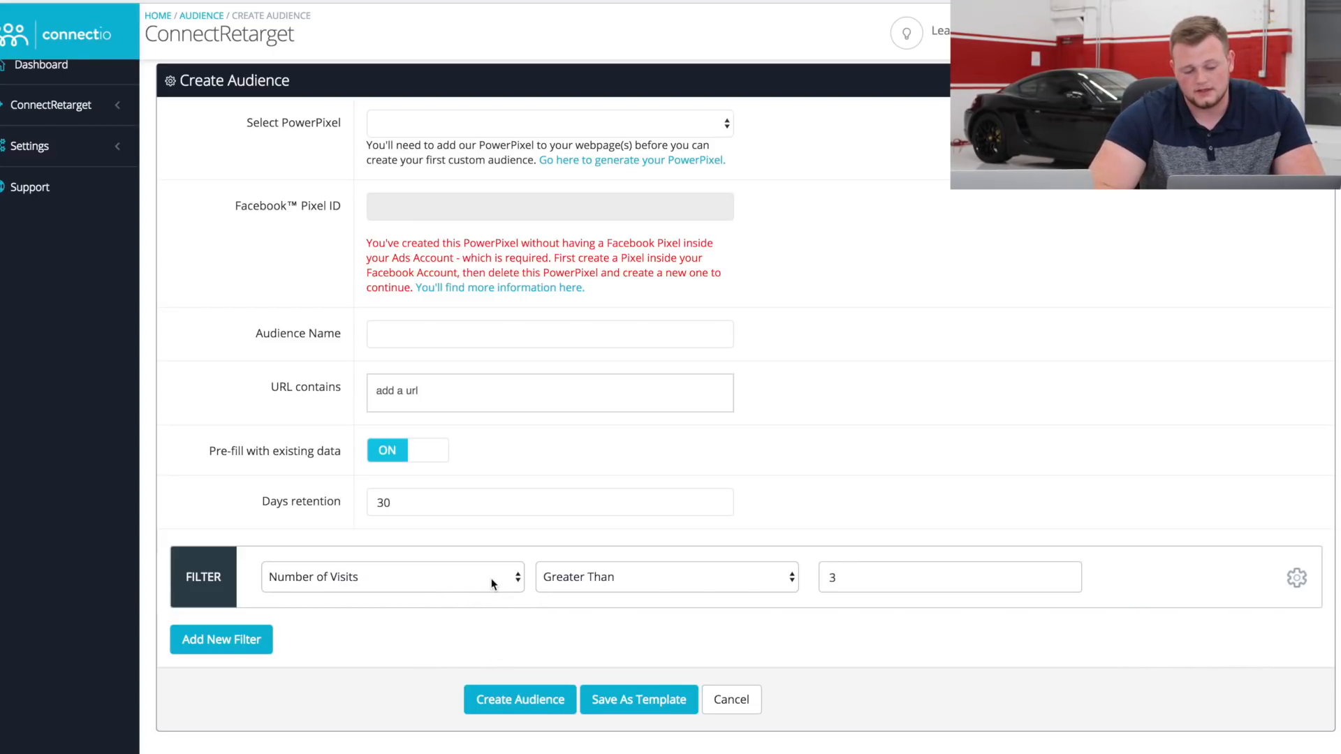